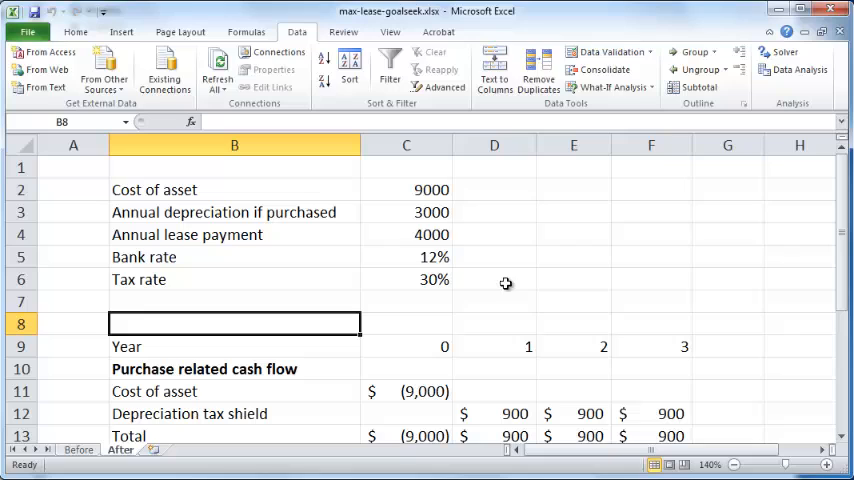
# Step: Review the lease inputs: annual lease payment, asset cost, depreciation, bank rate and tax rate
pyautogui.click(406, 234)
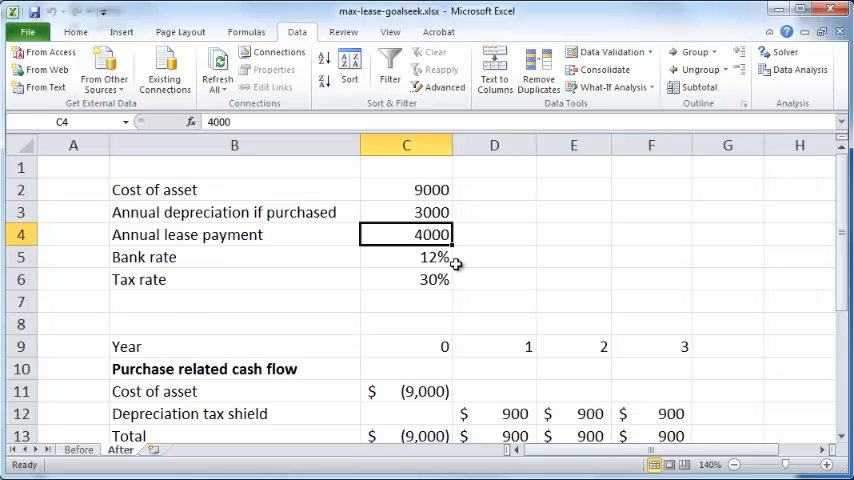
pyautogui.moveTo(543, 321)
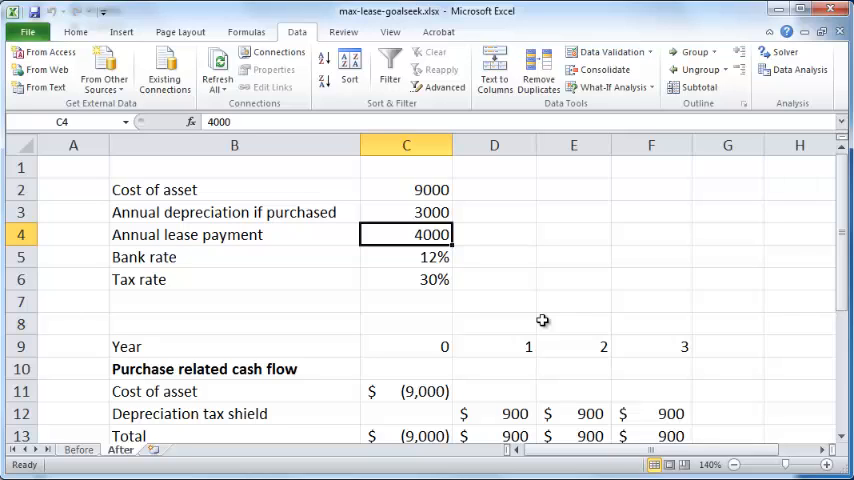
pyautogui.click(405, 189)
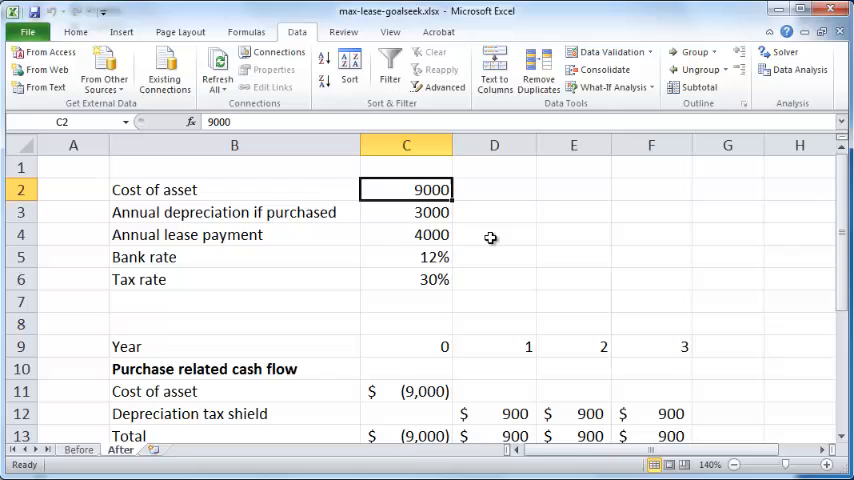
pyautogui.click(406, 212)
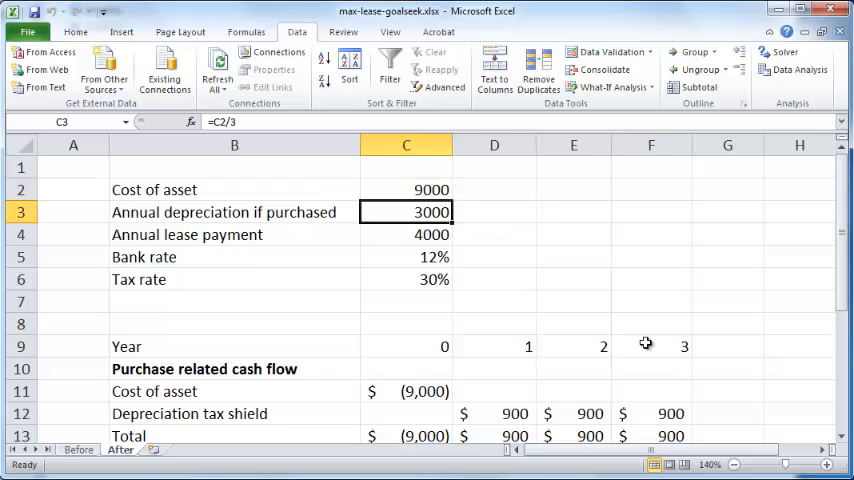
pyautogui.moveTo(681, 358)
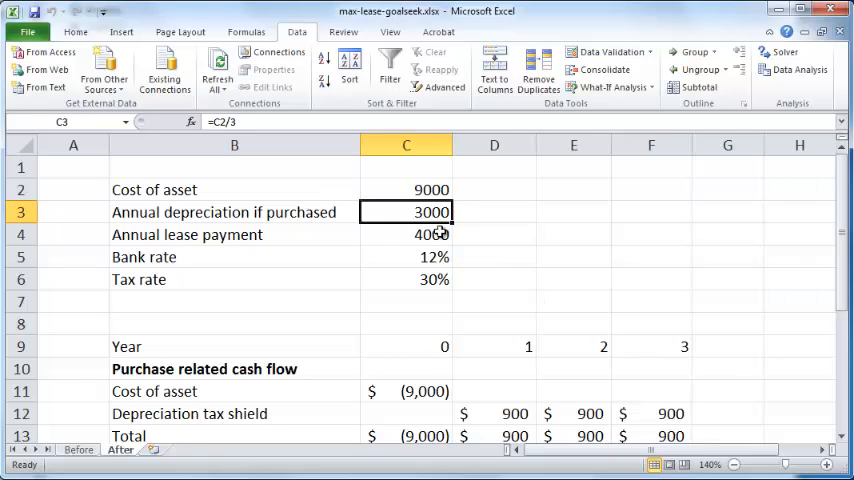
pyautogui.click(406, 234)
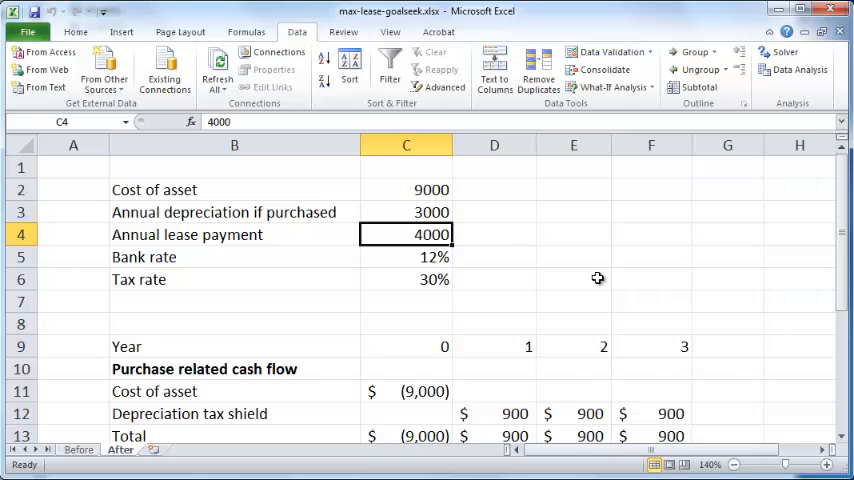
pyautogui.scroll(-3)
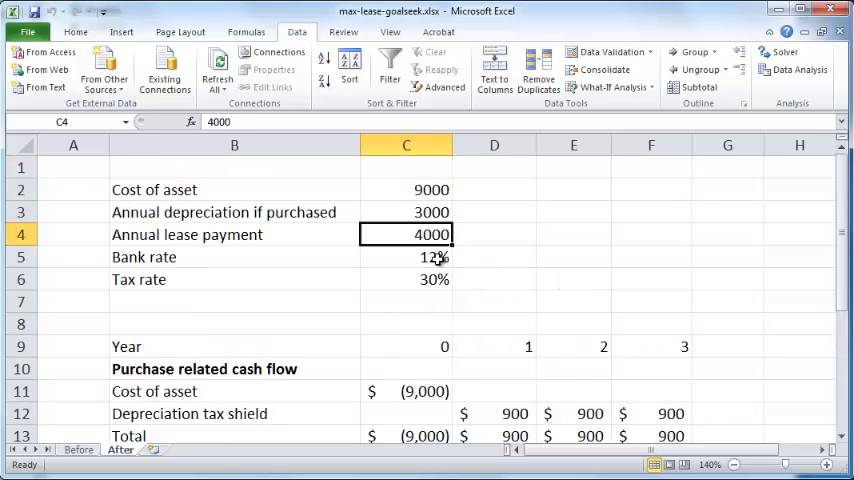
pyautogui.click(405, 257)
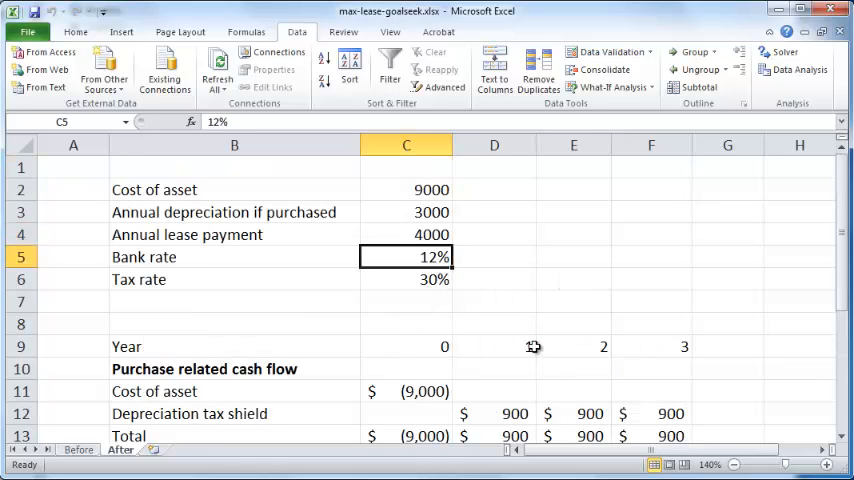
pyautogui.click(405, 279)
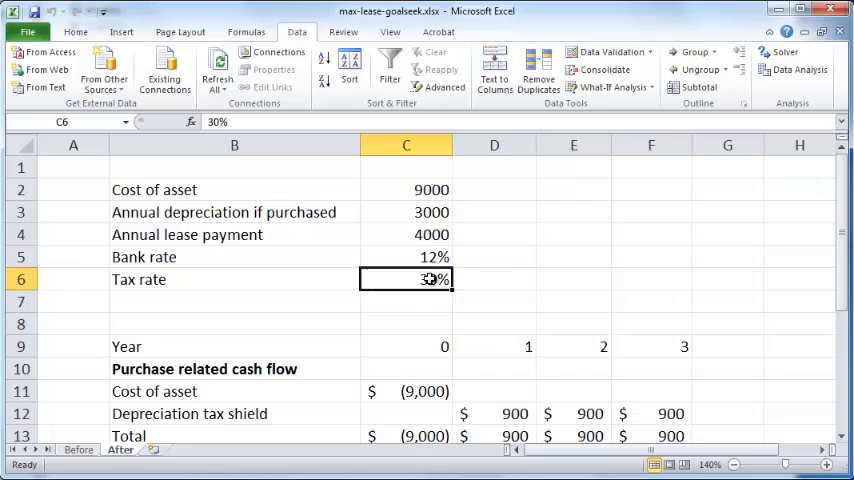
pyautogui.moveTo(542, 310)
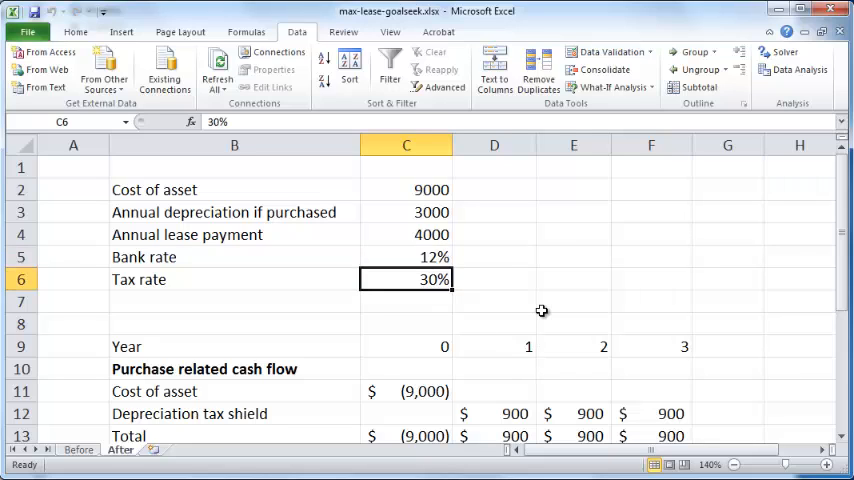
pyautogui.moveTo(528, 304)
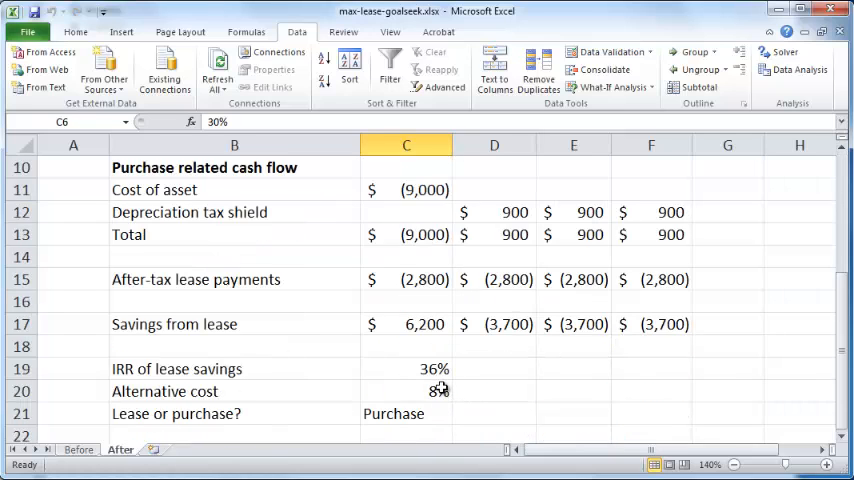
# Step: Inspect the formulas behind IRR of lease savings and the alternative cost
pyautogui.click(406, 369)
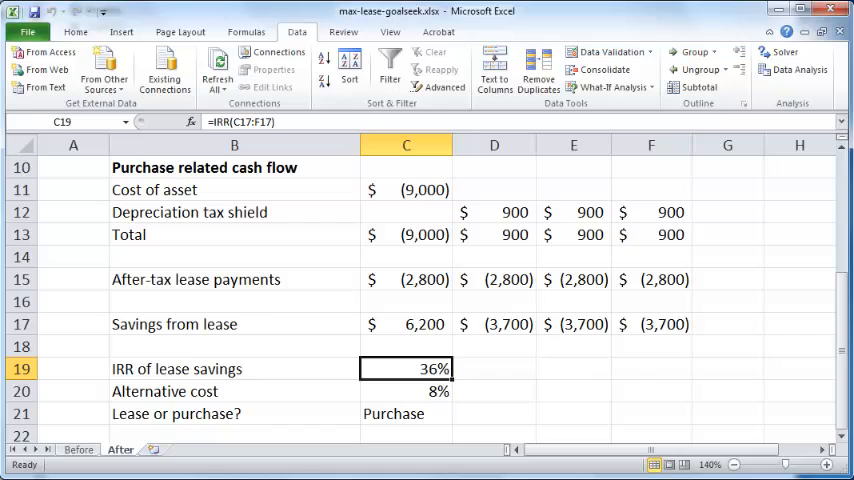
pyautogui.click(405, 391)
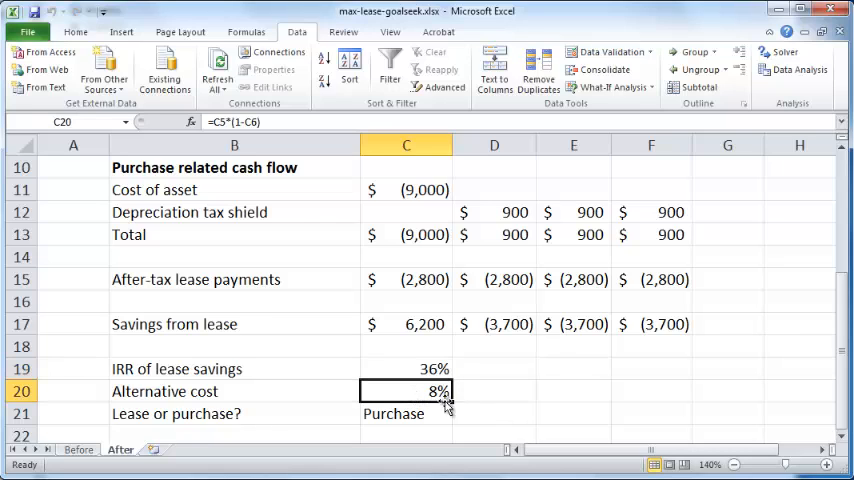
pyautogui.moveTo(558, 407)
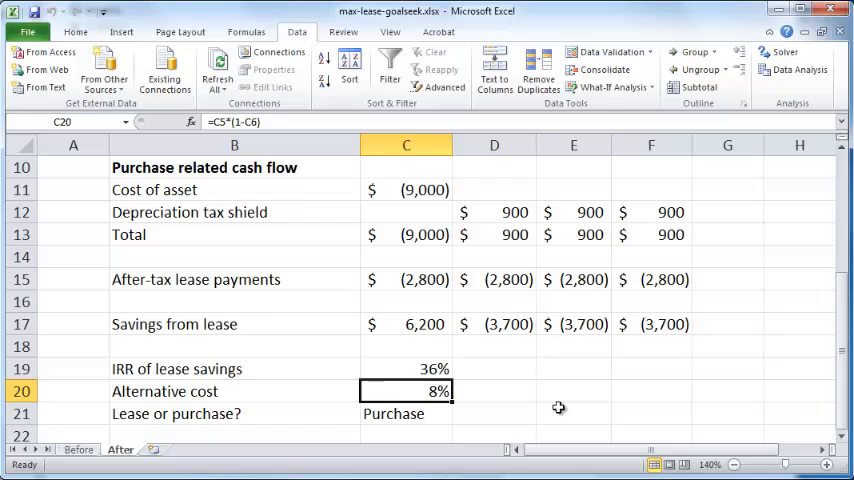
pyautogui.click(406, 369)
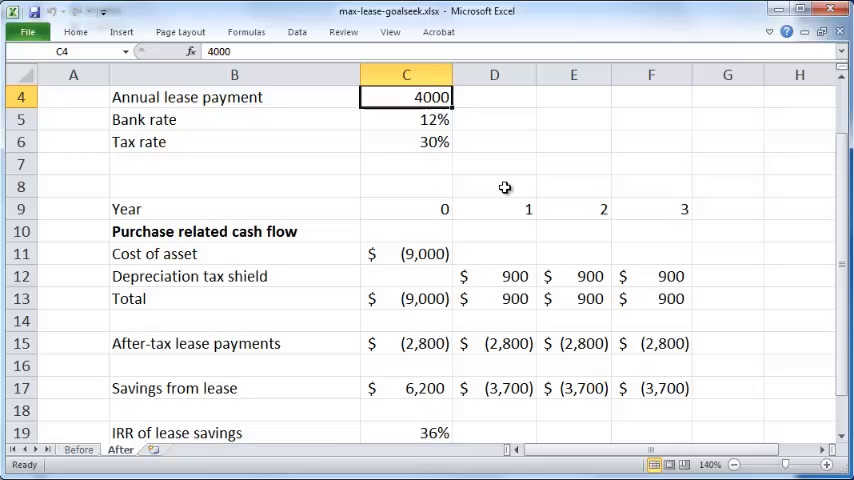
# Step: Select the annual lease payment in C4 and bring up the Data ribbon
pyautogui.scroll(-3)
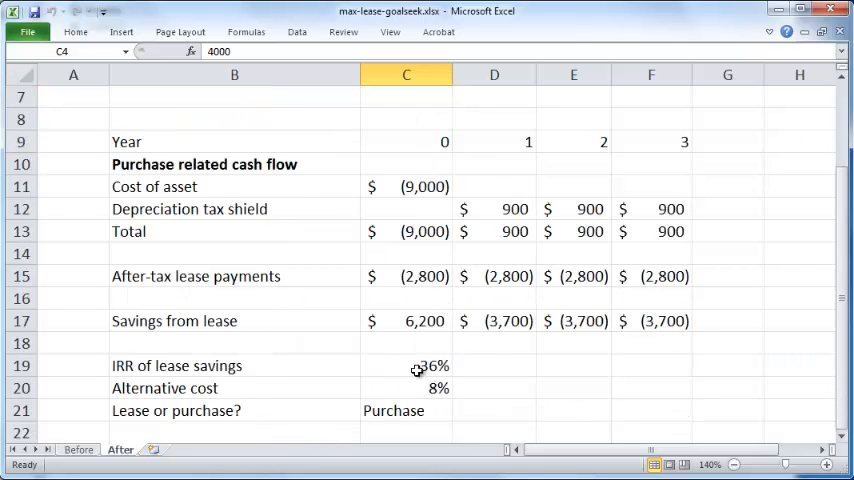
pyautogui.click(406, 365)
pyautogui.write('2000')
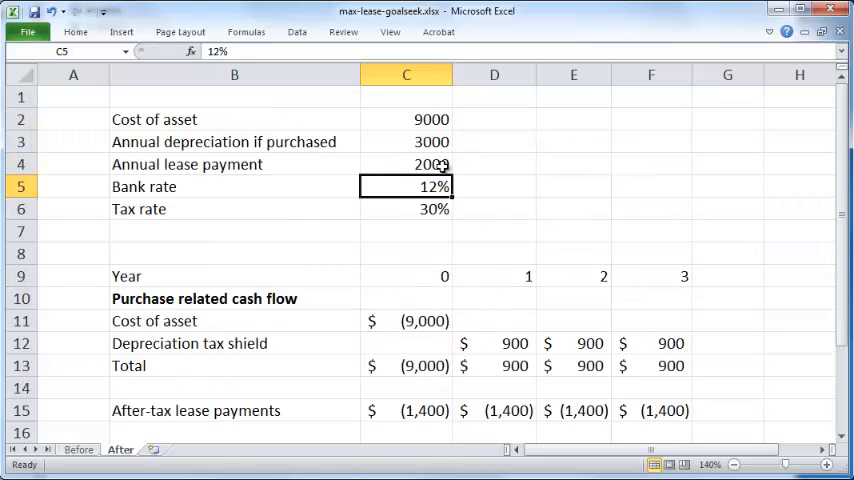
pyautogui.scroll(-3)
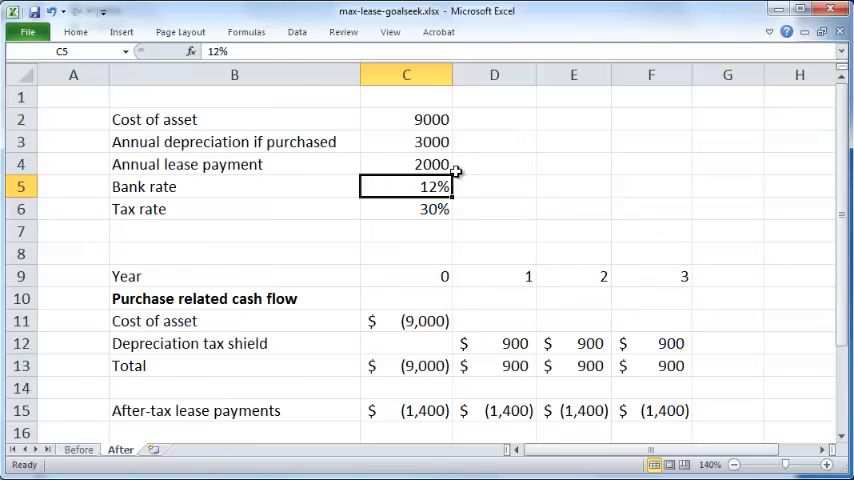
pyautogui.click(406, 164)
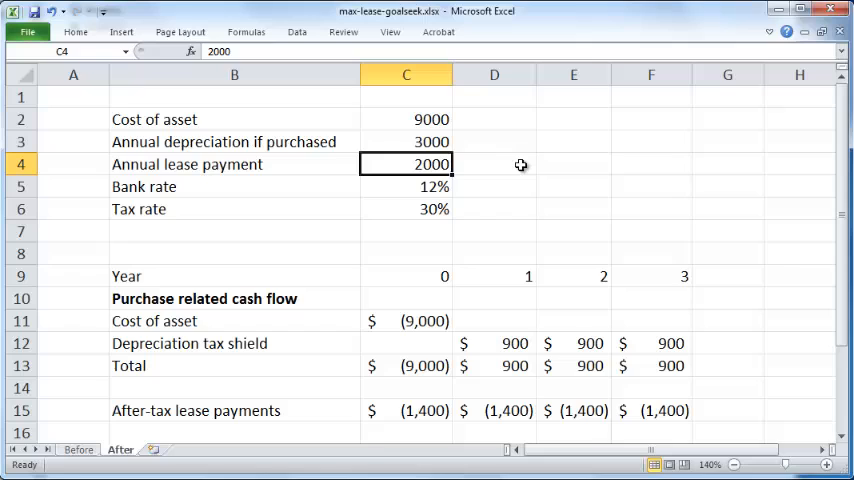
pyautogui.moveTo(519, 161)
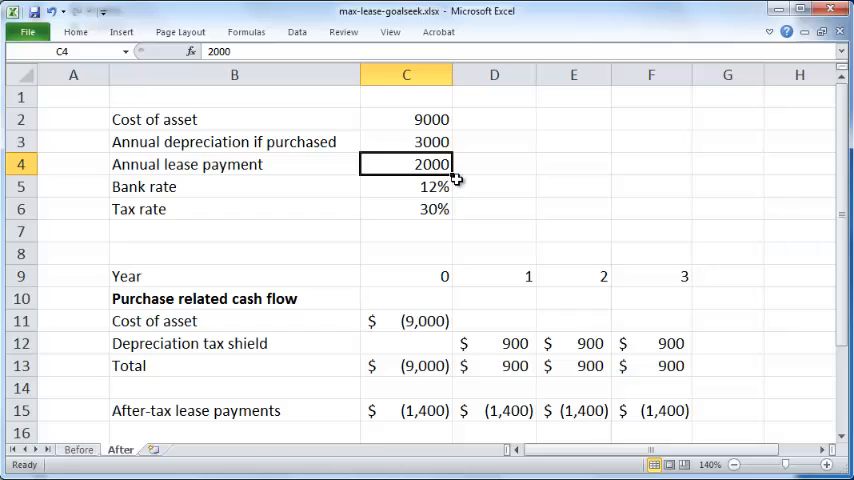
pyautogui.moveTo(497, 190)
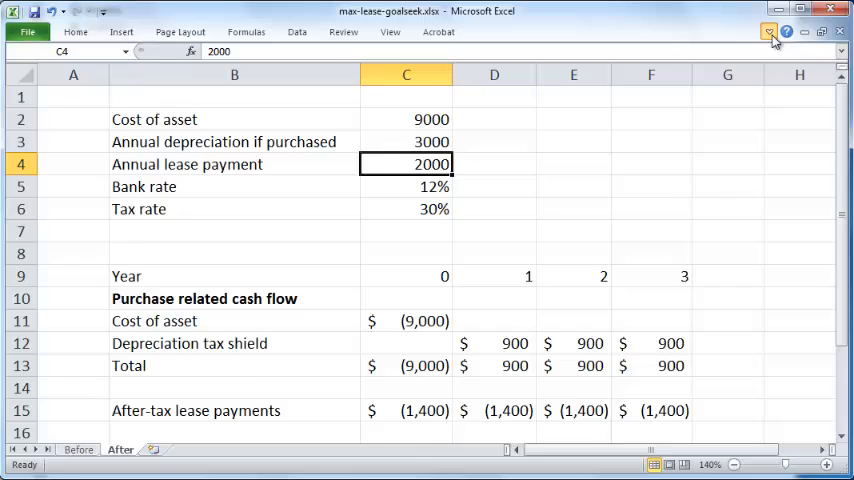
pyautogui.click(296, 31)
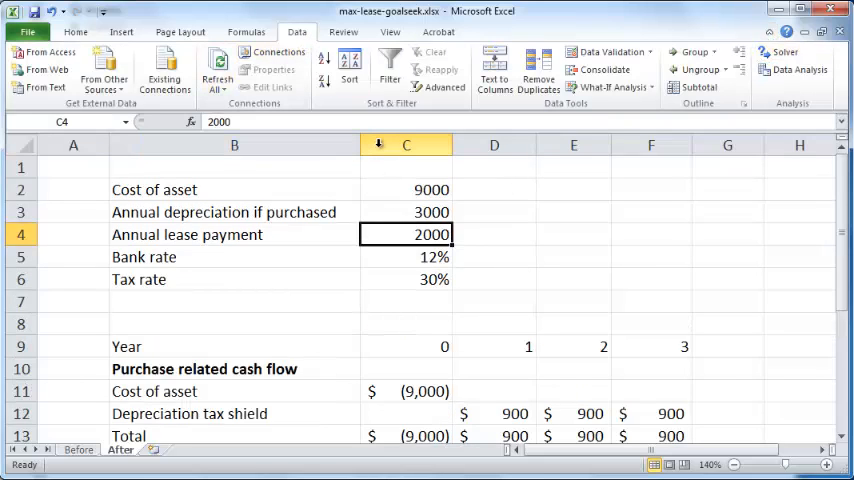
pyautogui.moveTo(610, 87)
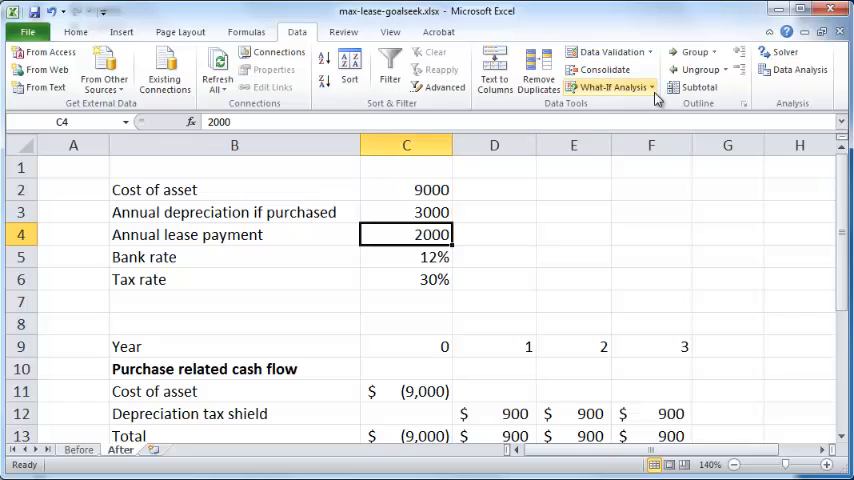
pyautogui.moveTo(610, 87)
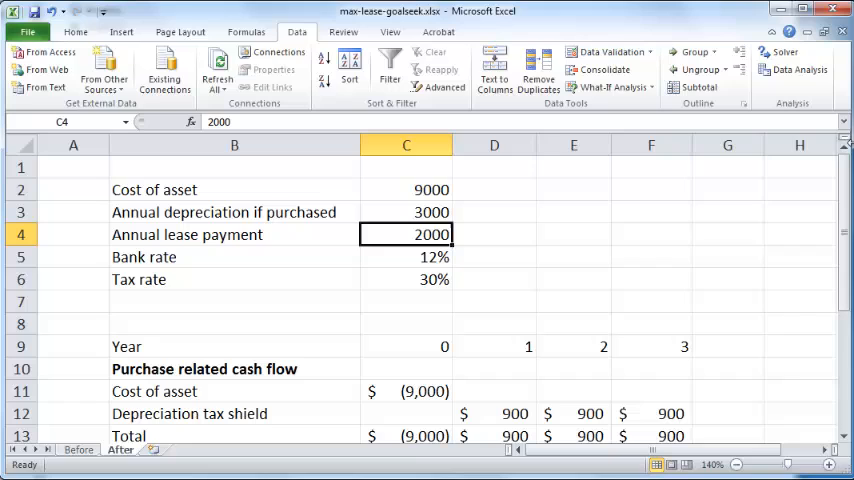
# Step: Launch Goal Seek from the What-If Analysis menu
pyautogui.click(611, 87)
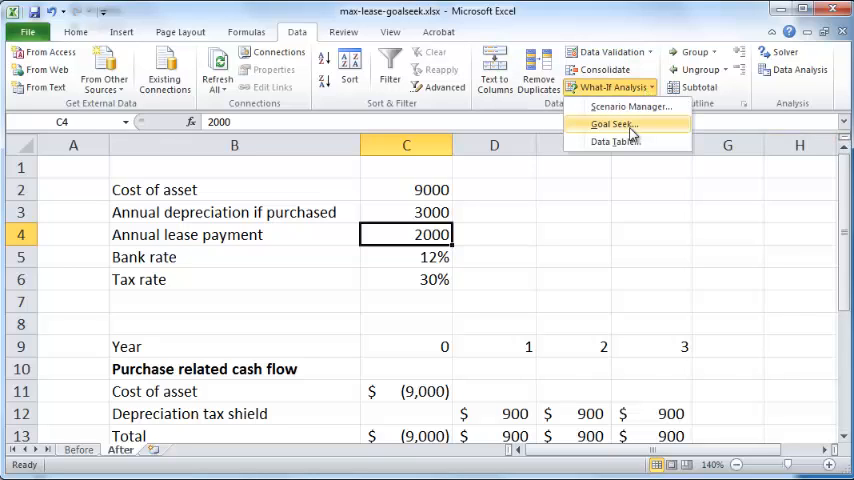
pyautogui.click(612, 123)
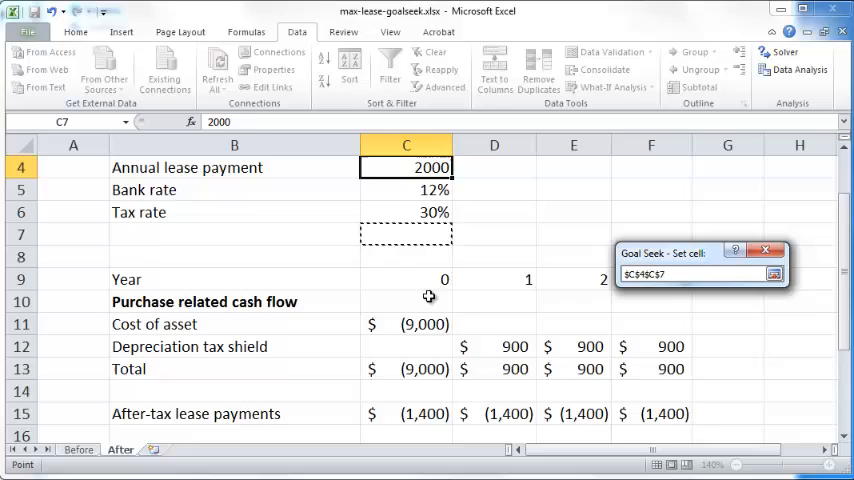
# Step: Goal Seek C19 to 8% by changing C4, accepting the $2,668.85 solution
pyautogui.scroll(-3)
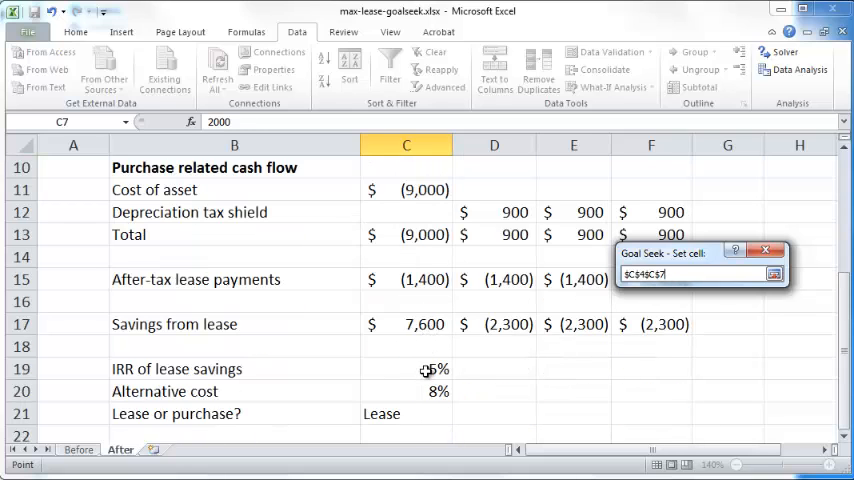
pyautogui.click(406, 369)
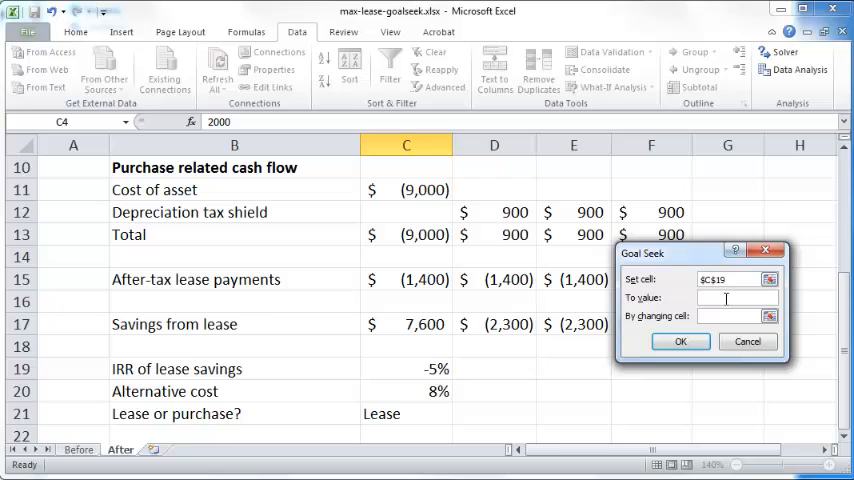
pyautogui.write('8%')
pyautogui.click(731, 316)
pyautogui.write('$C$4')
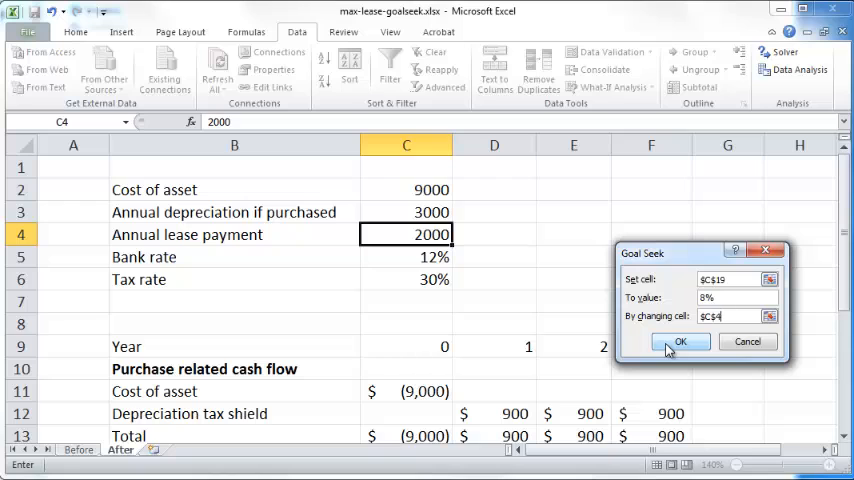
pyautogui.click(680, 341)
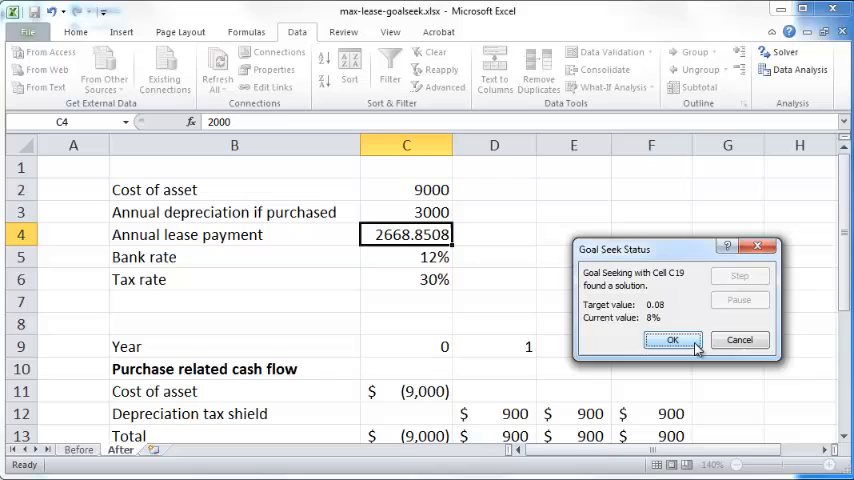
pyautogui.click(672, 340)
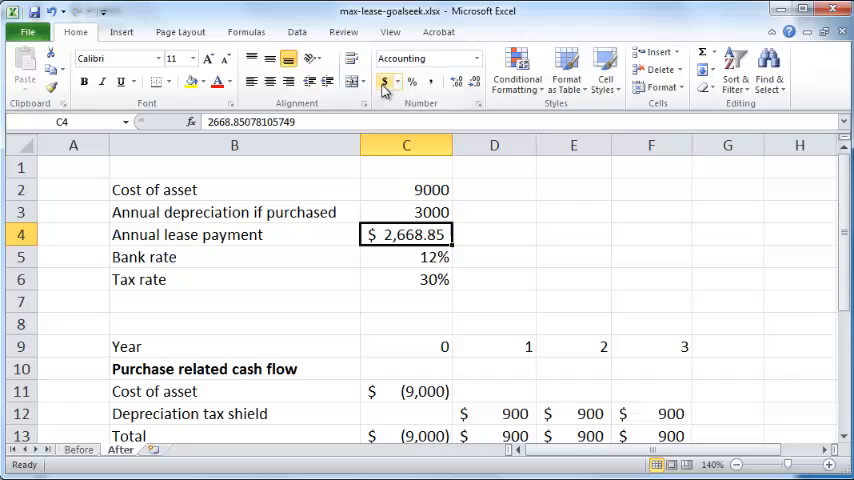
pyautogui.moveTo(511, 247)
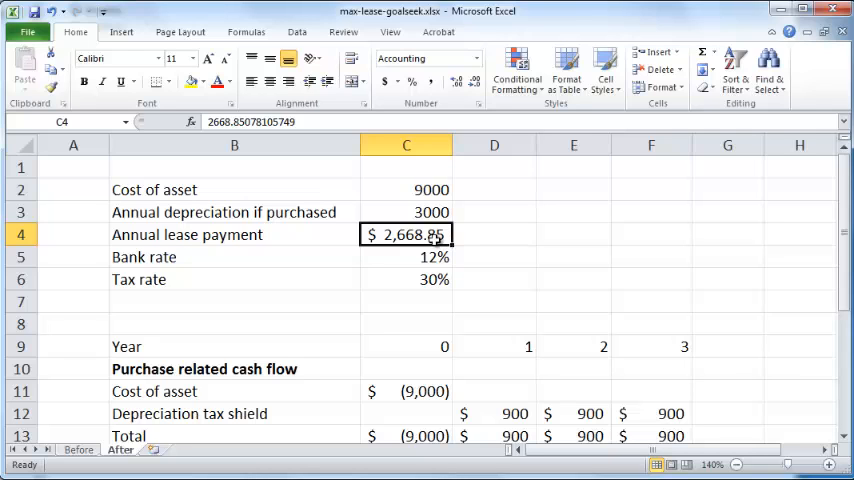
# Step: Check the IRR formula in C19 and the alternative cost formula in C20
pyautogui.scroll(-3)
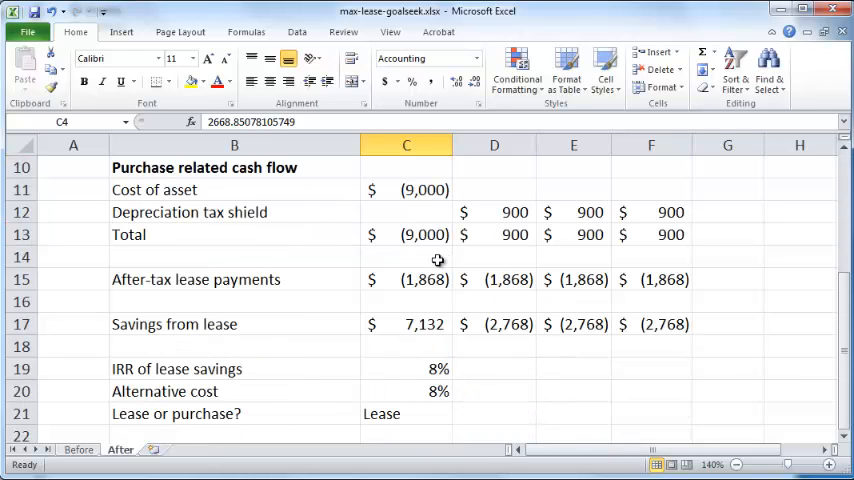
pyautogui.click(406, 368)
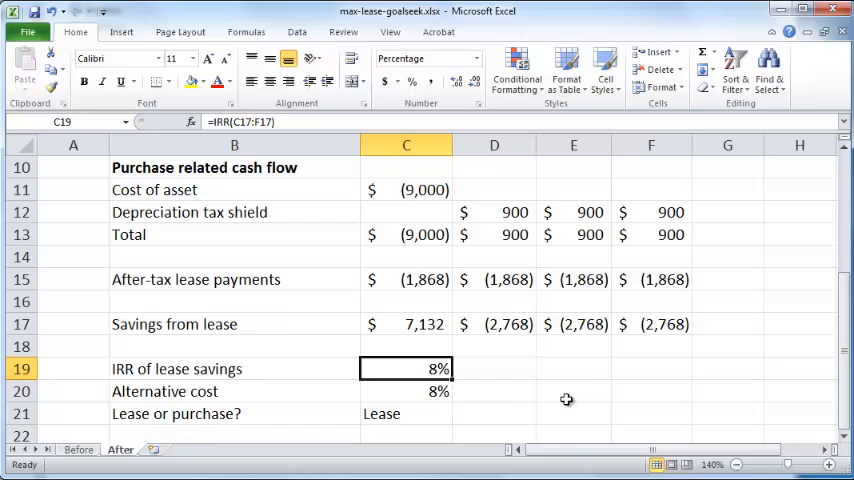
pyautogui.moveTo(567, 393)
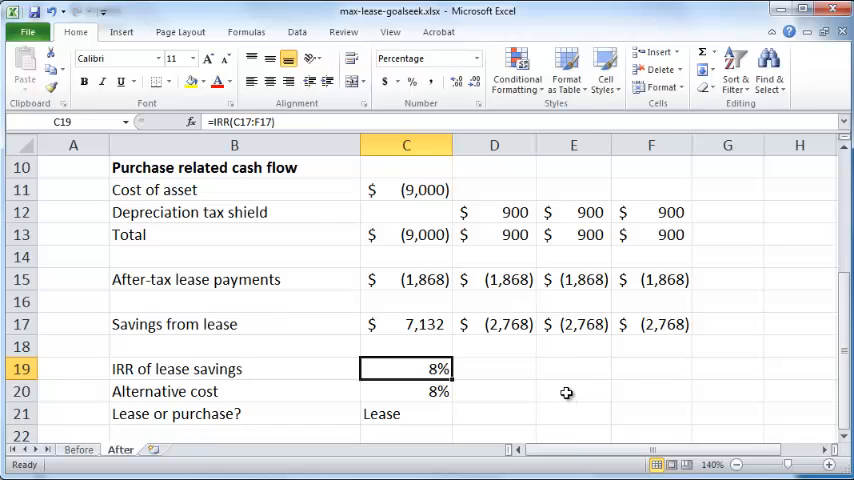
pyautogui.click(406, 391)
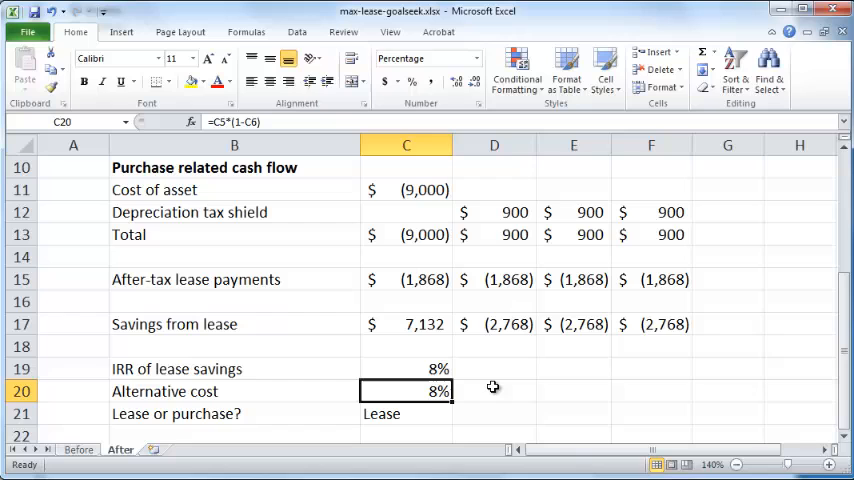